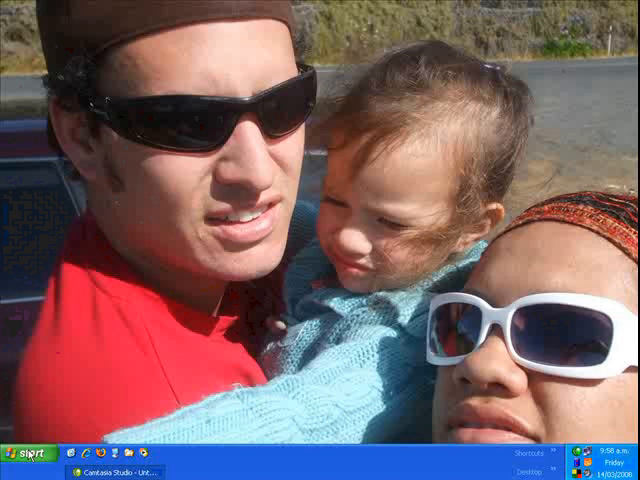
Bring up Taskbar and Start Menu Properties from the Start button's shortcut menu.
right_click(22, 452)
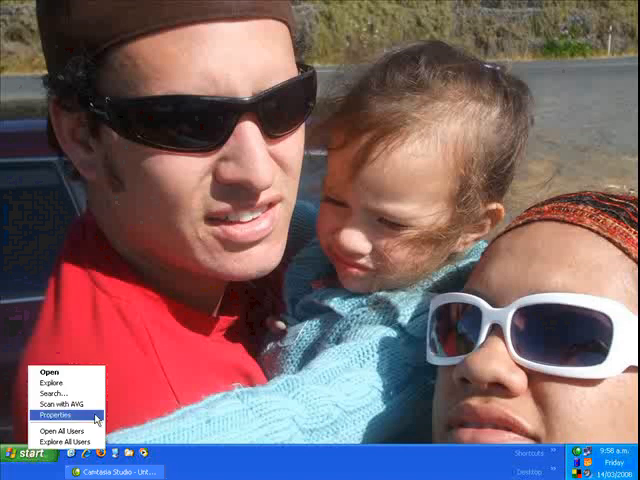
click(52, 412)
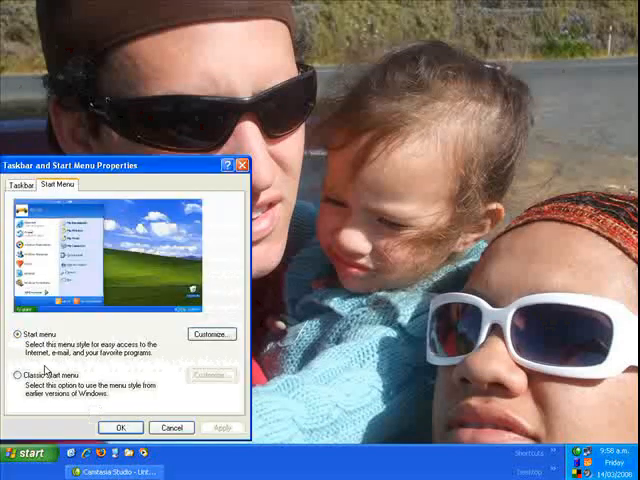
click(18, 376)
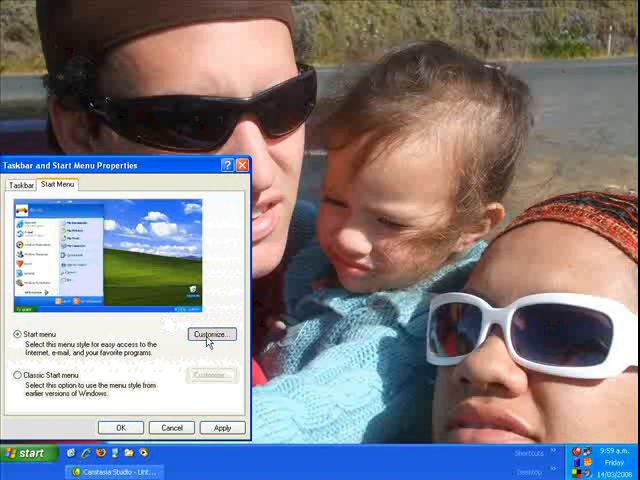
In Customize Start Menu's Advanced settings, clear the recent documents list and review items through System Administrative Tools.
click(204, 334)
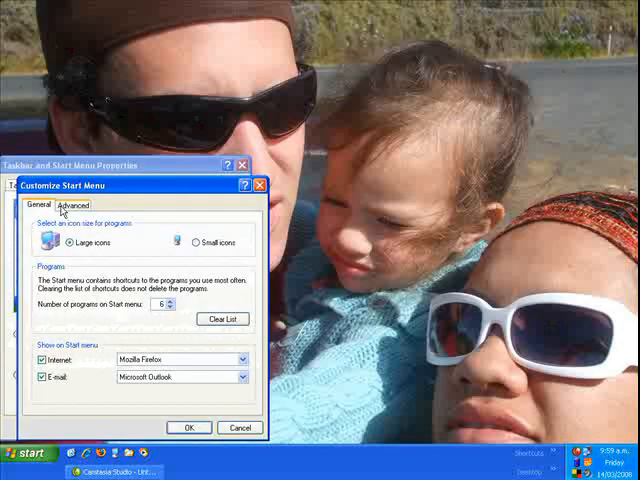
click(76, 208)
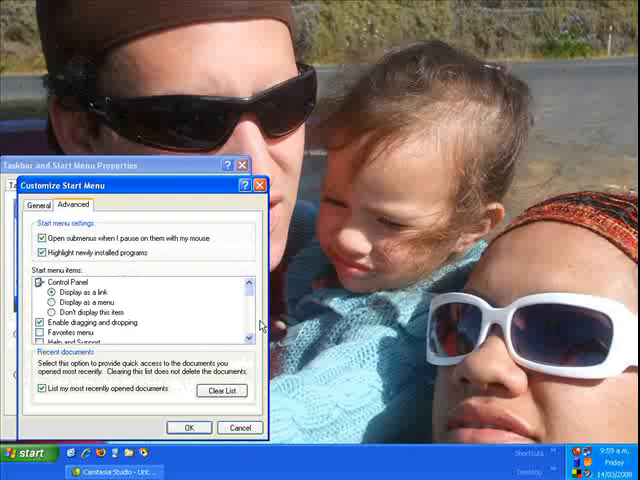
click(248, 338)
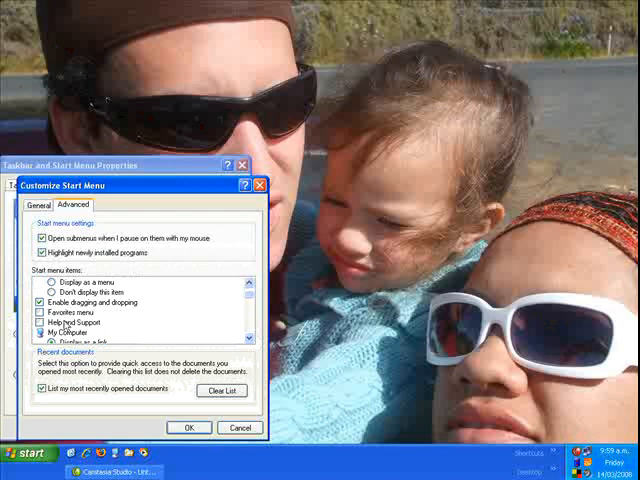
mouse_move(248, 366)
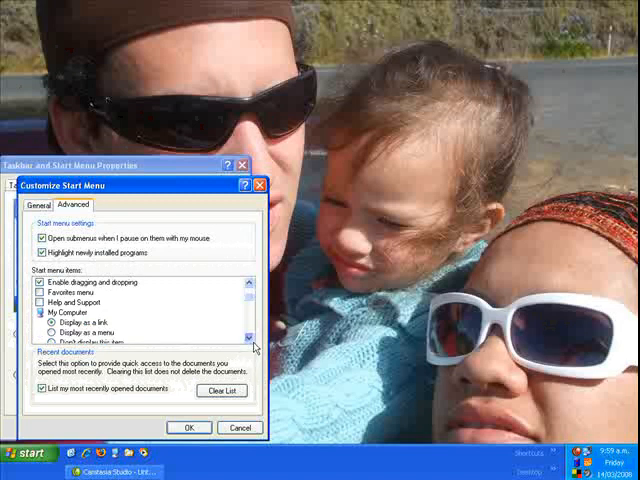
scroll(down, 3)
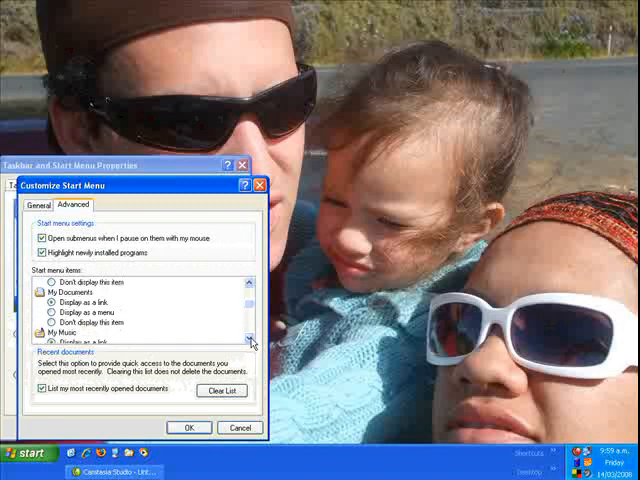
scroll(down, 3)
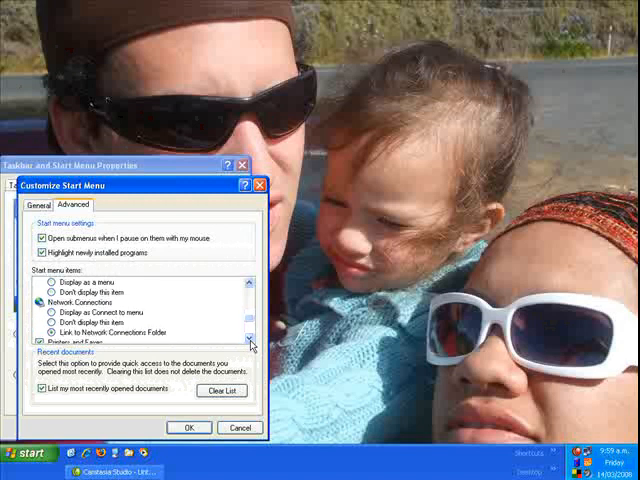
scroll(down, 3)
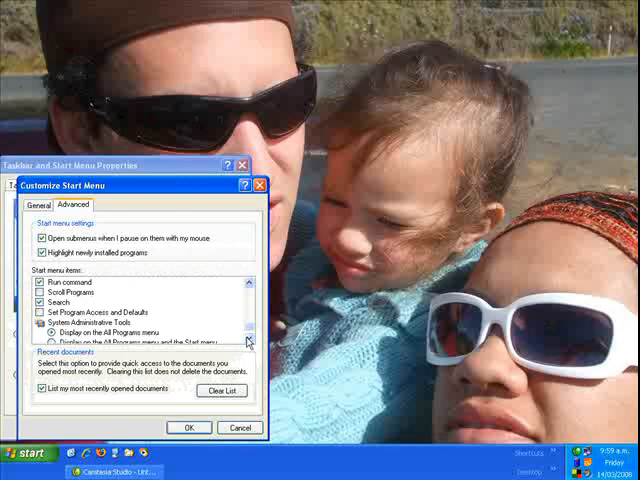
scroll(down, 3)
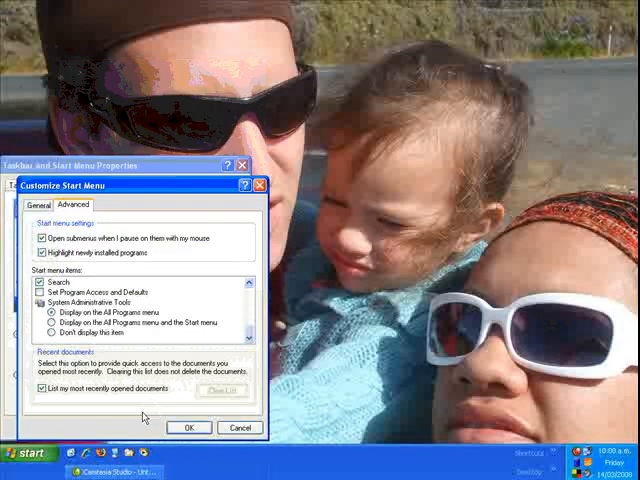
Confirm the Customize and Properties dialogs, briefly reopening Customize before closing everything to the desktop.
click(188, 428)
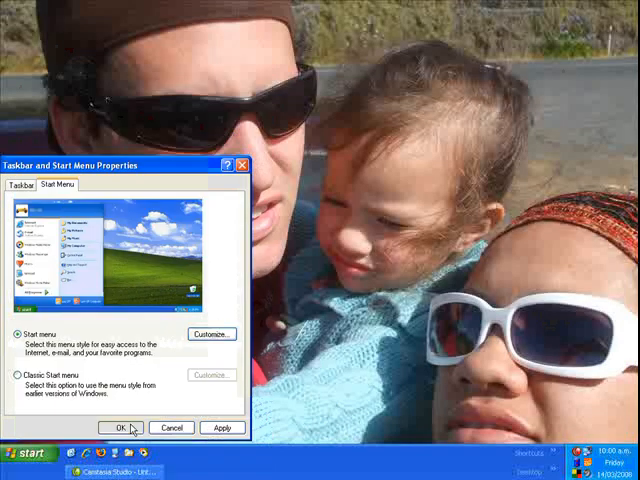
click(122, 428)
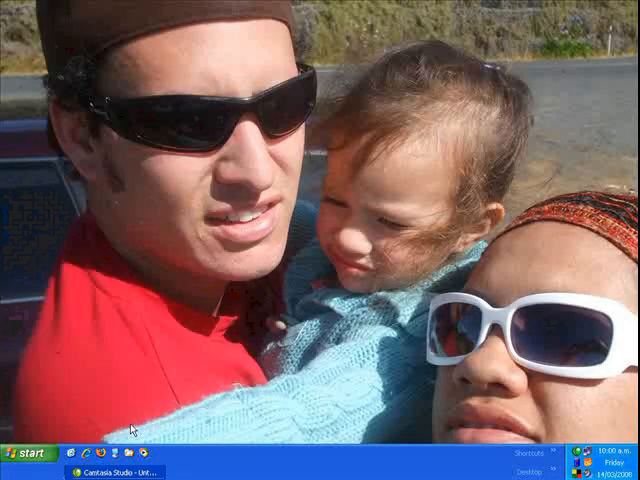
click(24, 452)
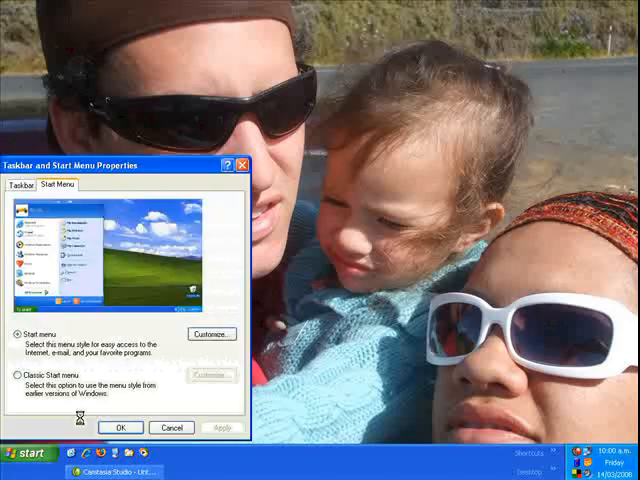
click(204, 334)
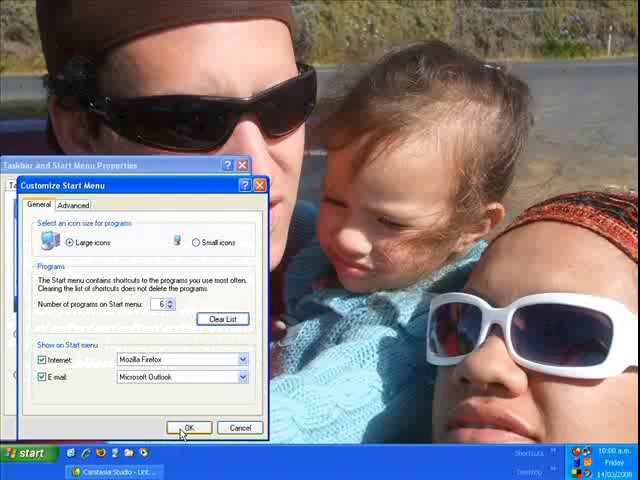
click(192, 428)
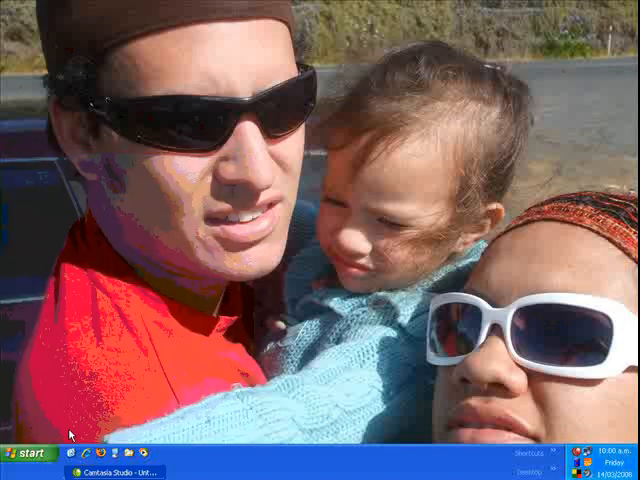
Reach My Computer via the Start menu and bring up Local Disk (C:) Properties.
click(24, 456)
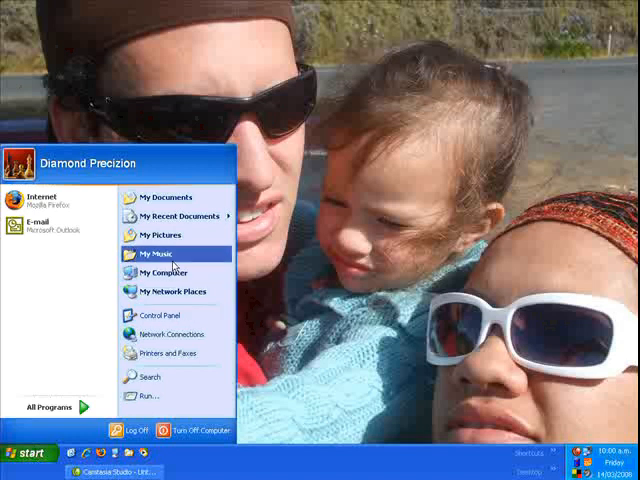
click(160, 252)
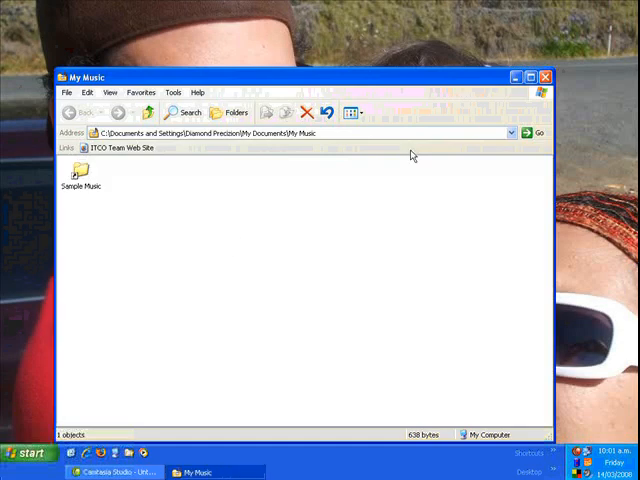
click(544, 76)
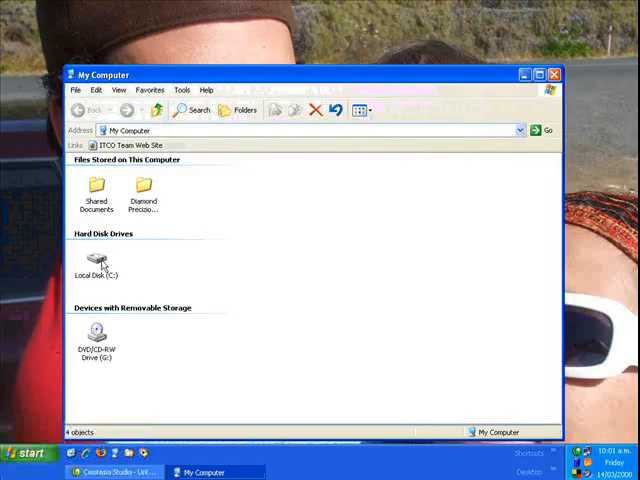
right_click(98, 268)
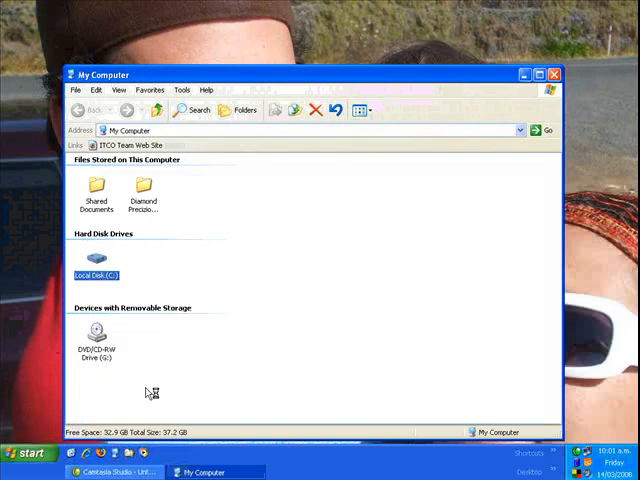
double_click(88, 272)
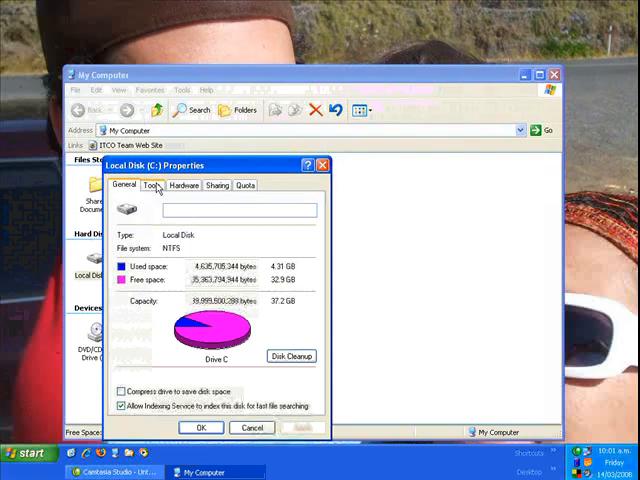
Start Disk Cleanup from the General details, then show the drive's error-checking and defragmentation tools.
click(154, 184)
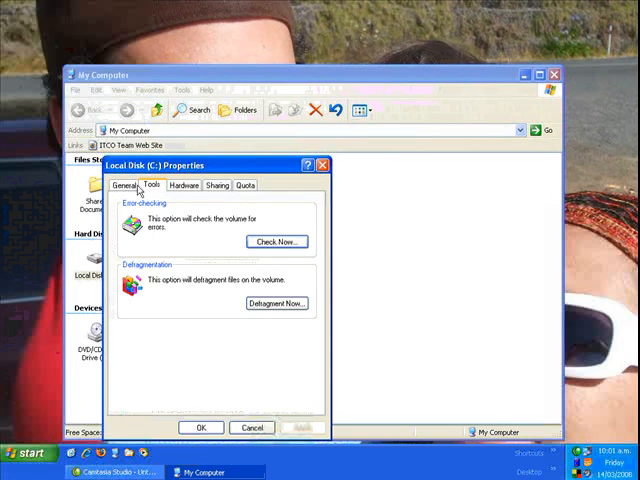
click(124, 184)
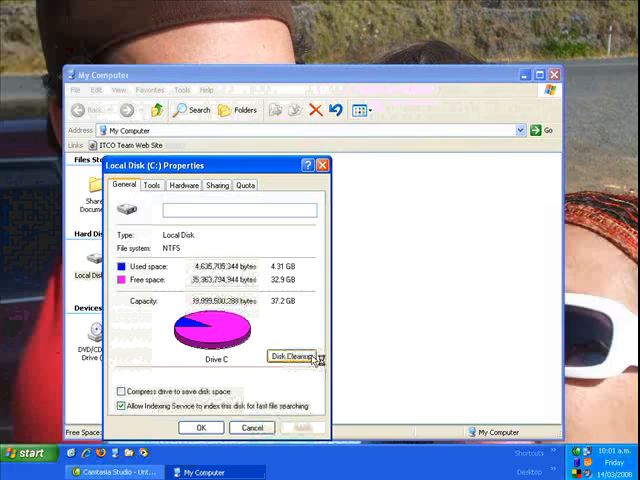
click(290, 356)
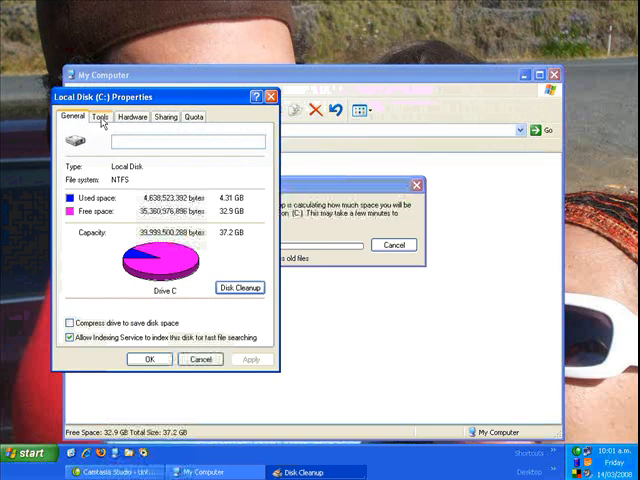
click(100, 116)
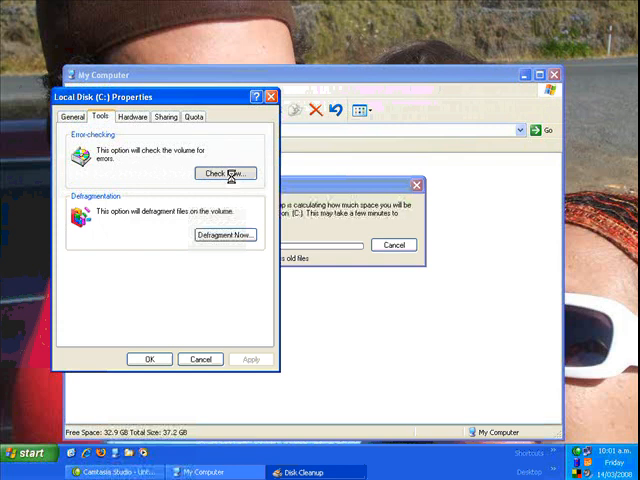
Schedule a Check Now scan that fixes errors and recovers bad sectors for the next restart.
click(224, 172)
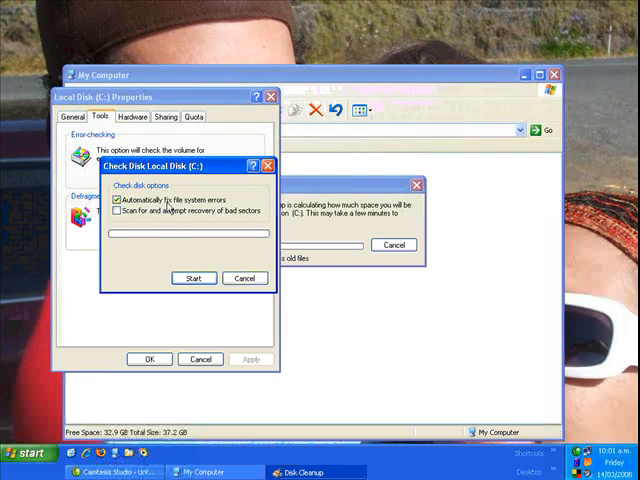
click(120, 212)
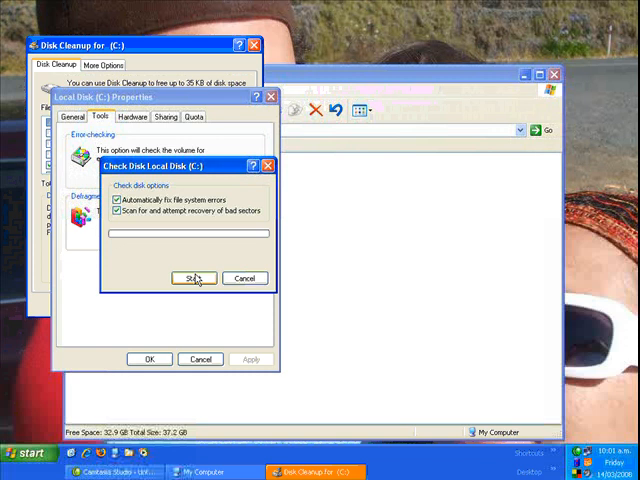
click(194, 278)
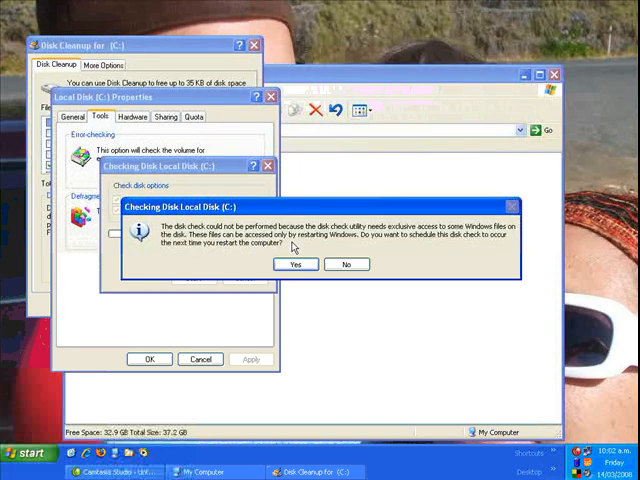
mouse_move(356, 250)
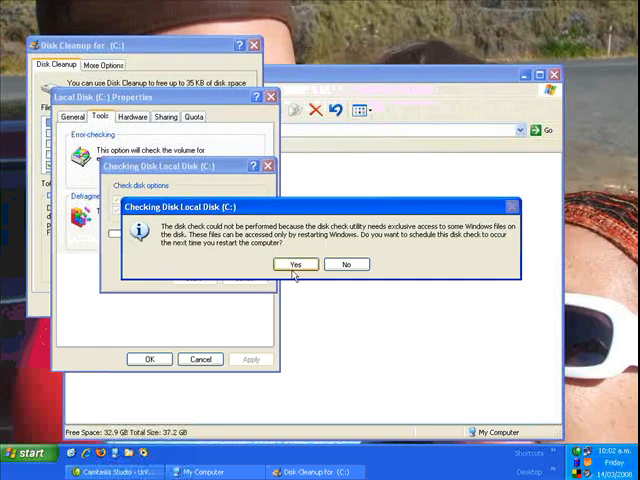
click(294, 264)
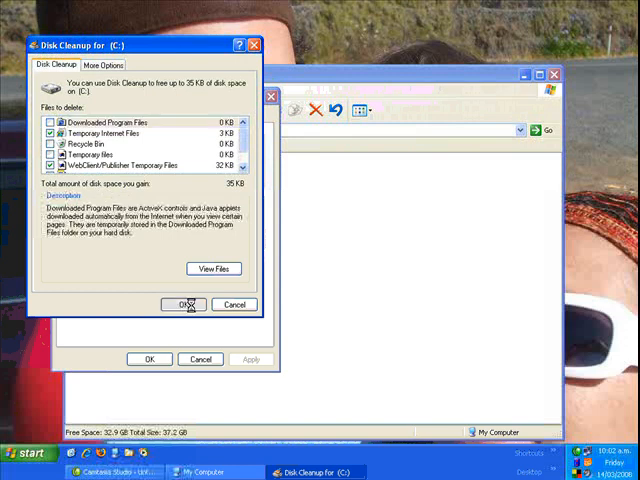
Run Disk Cleanup on the selected categories and confirm deleting the files.
click(184, 304)
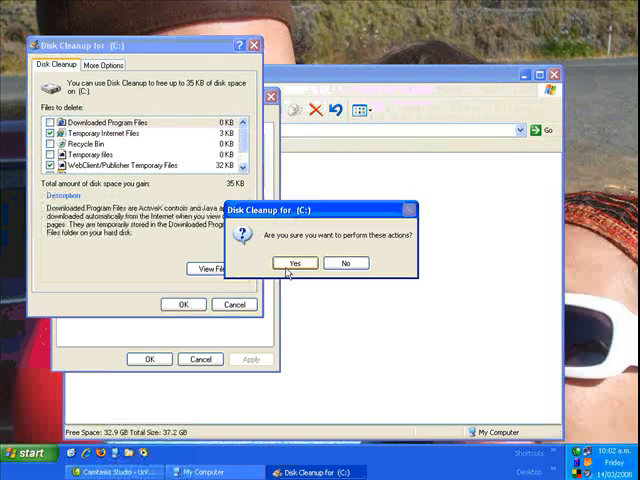
click(294, 264)
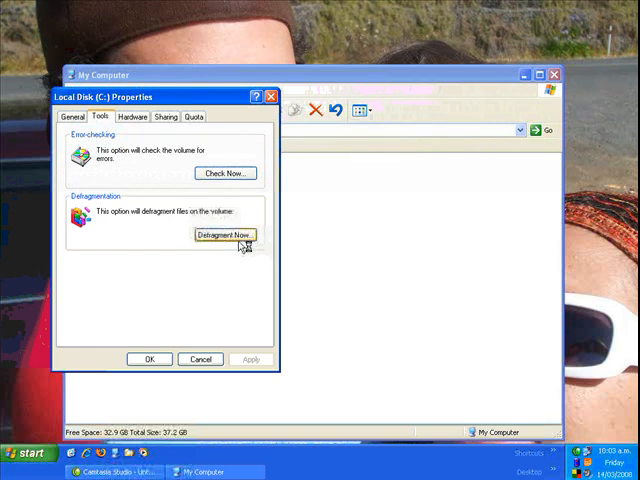
Launch Disk Defragmenter for drive C: and start defragmenting after analysis.
click(224, 234)
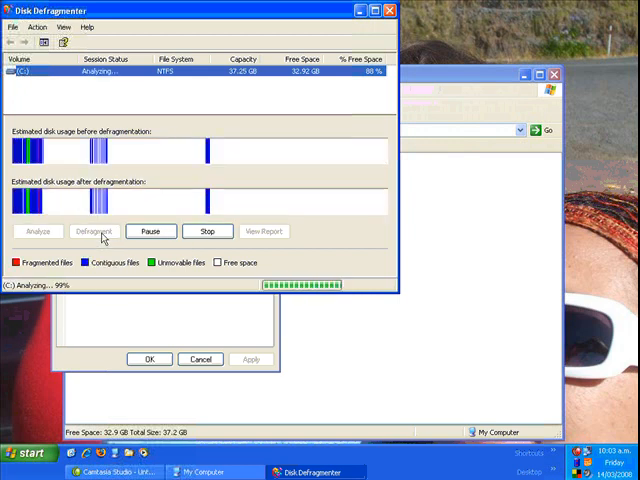
click(92, 232)
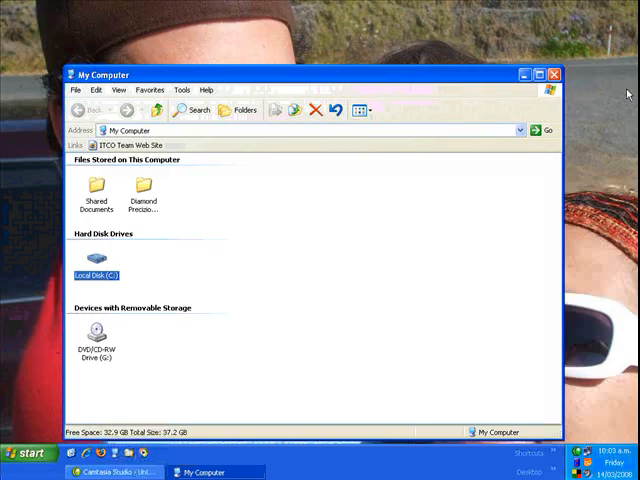
Close My Computer, briefly show and dismiss the Start menu, leaving the desktop clear.
click(552, 74)
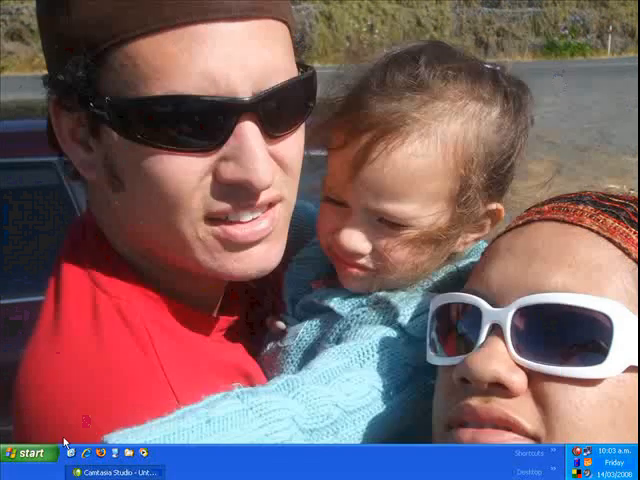
click(24, 452)
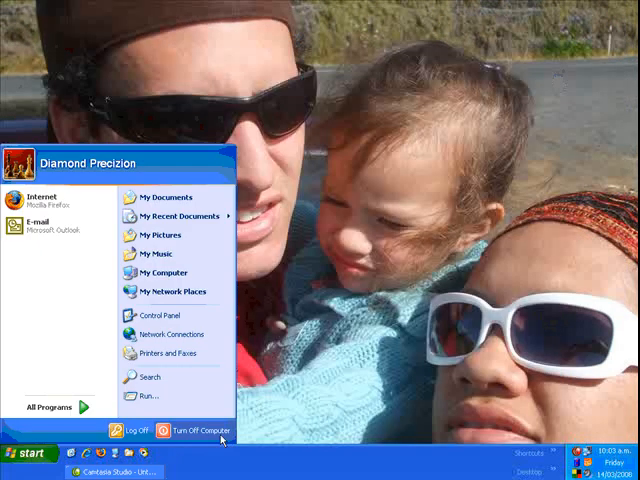
click(196, 430)
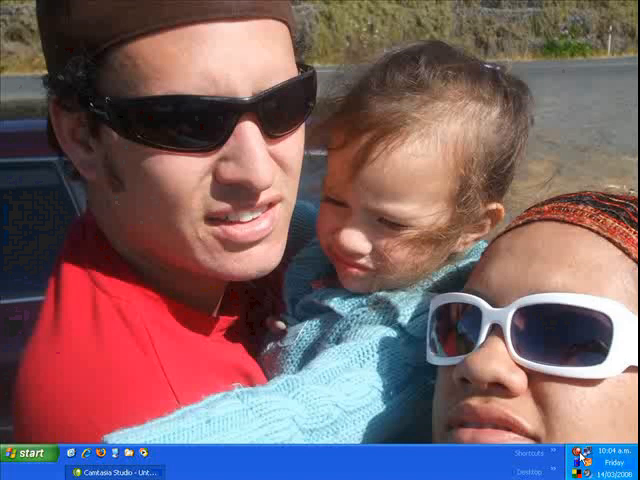
right_click(584, 456)
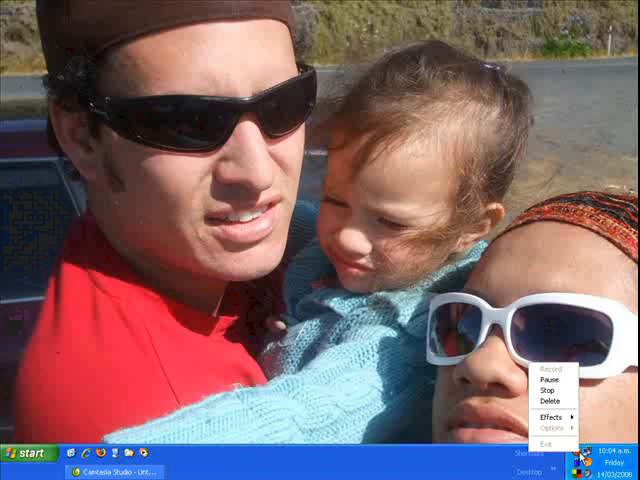